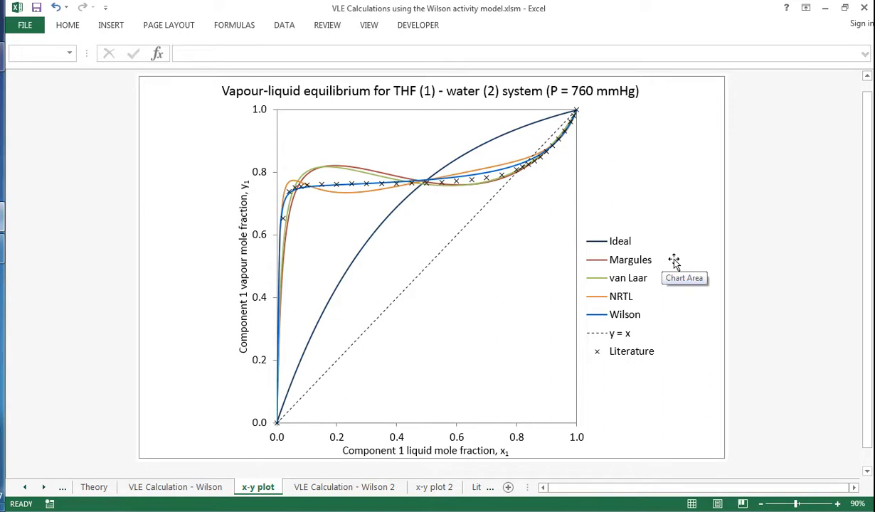
pyautogui.moveTo(126, 438)
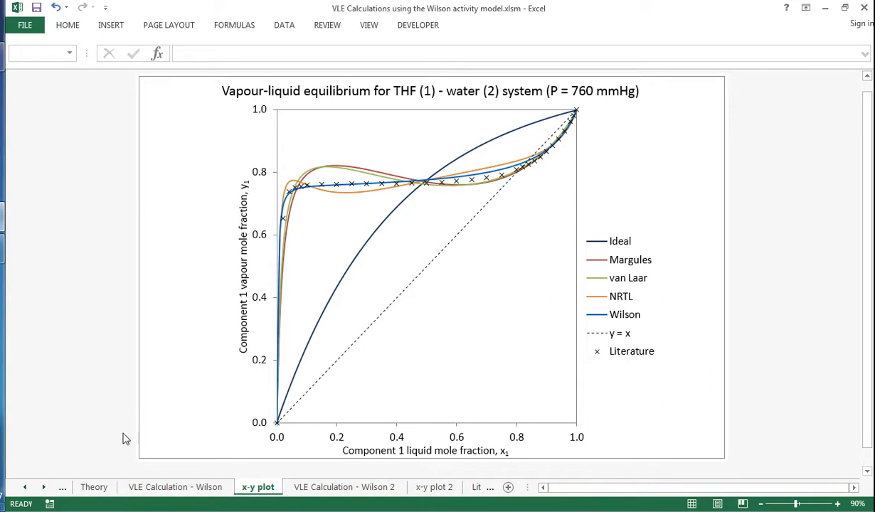
# Step: Show the Theory sheet with the Wilson activity model equations and variable definitions
pyautogui.click(94, 487)
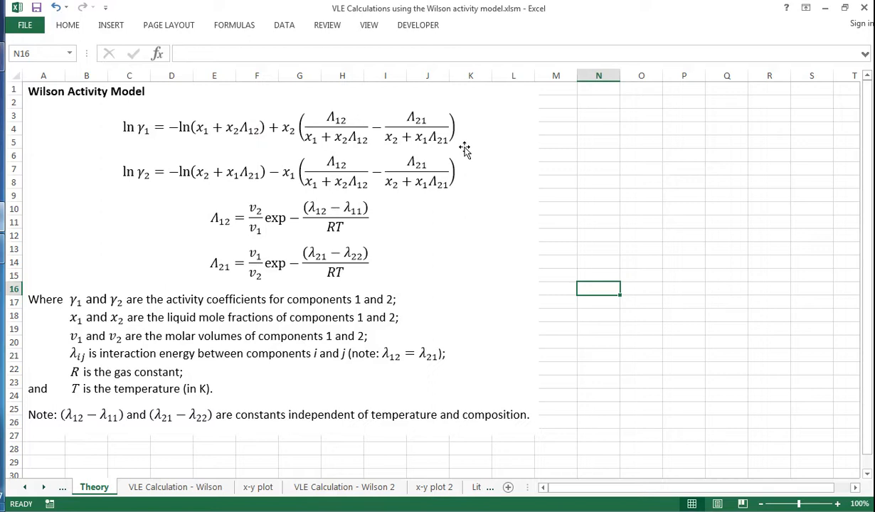
pyautogui.moveTo(96, 175)
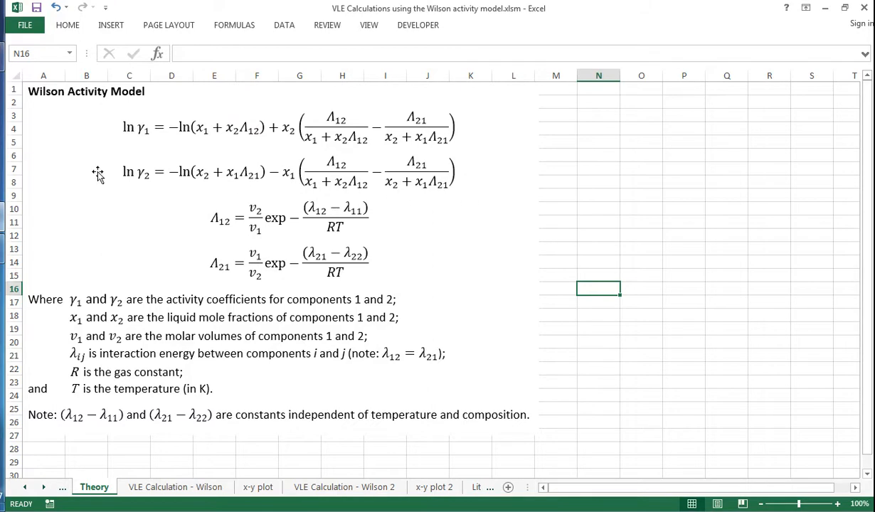
pyautogui.moveTo(97, 134)
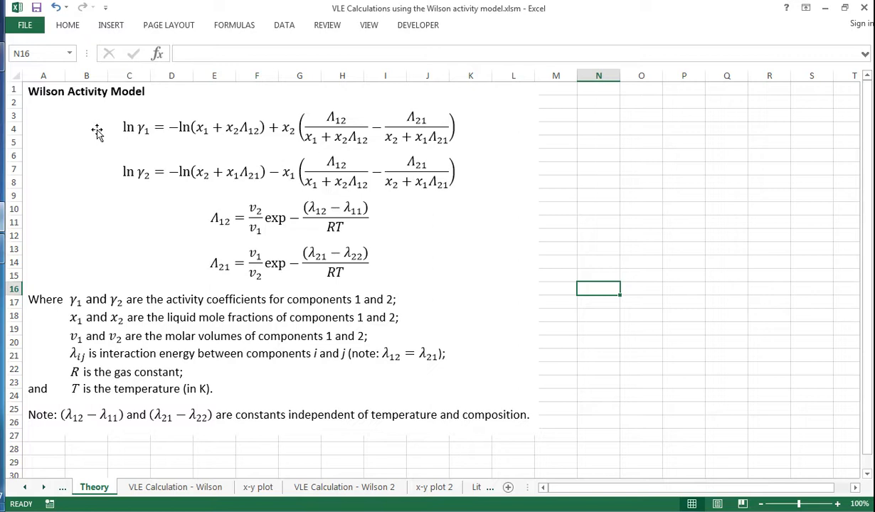
pyautogui.moveTo(158, 229)
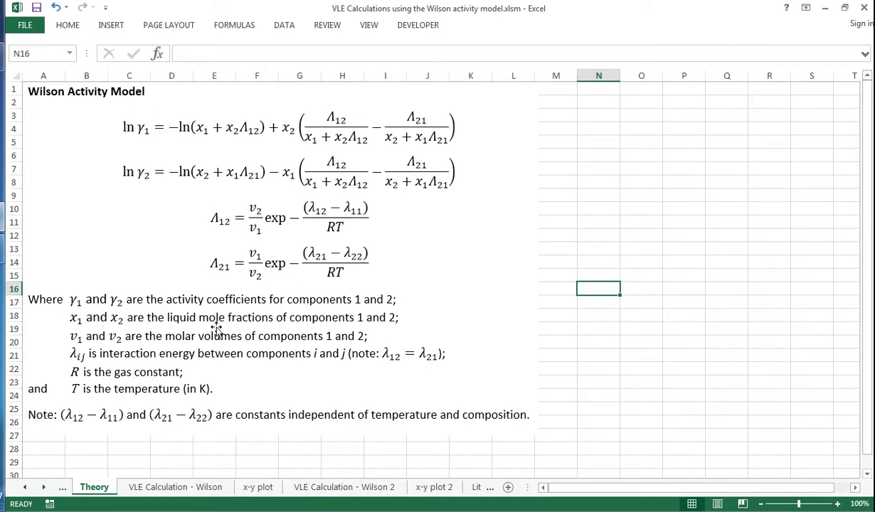
pyautogui.moveTo(435, 273)
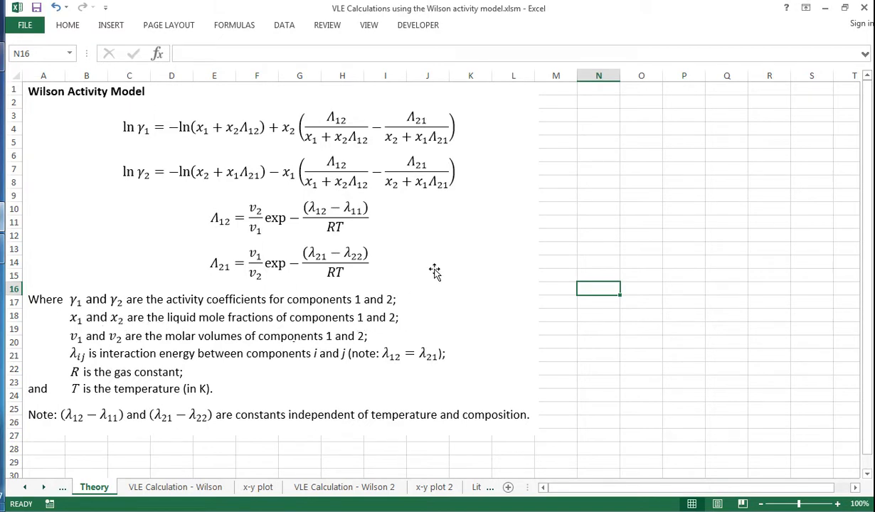
pyautogui.moveTo(328, 116)
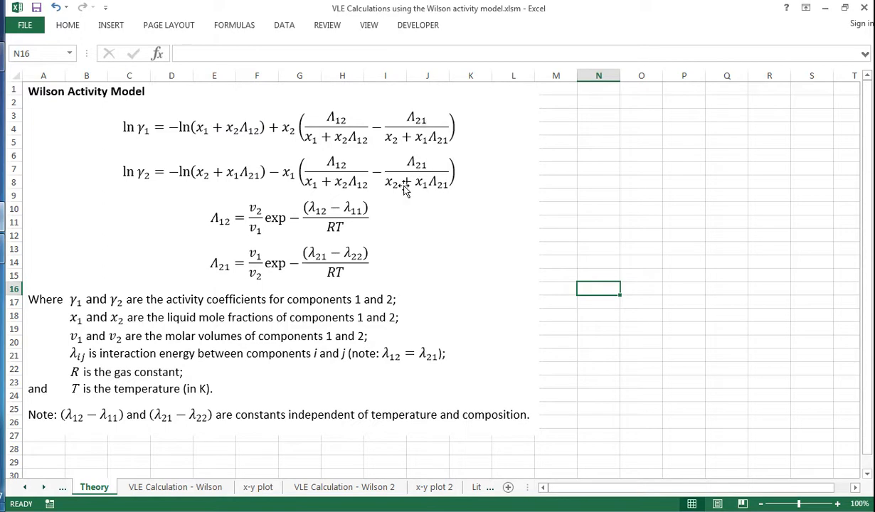
pyautogui.moveTo(287, 240)
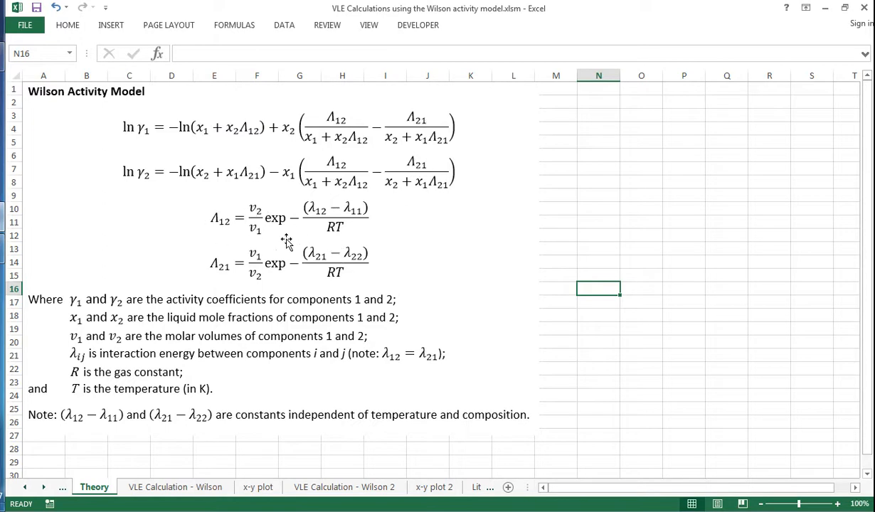
pyautogui.moveTo(213, 261)
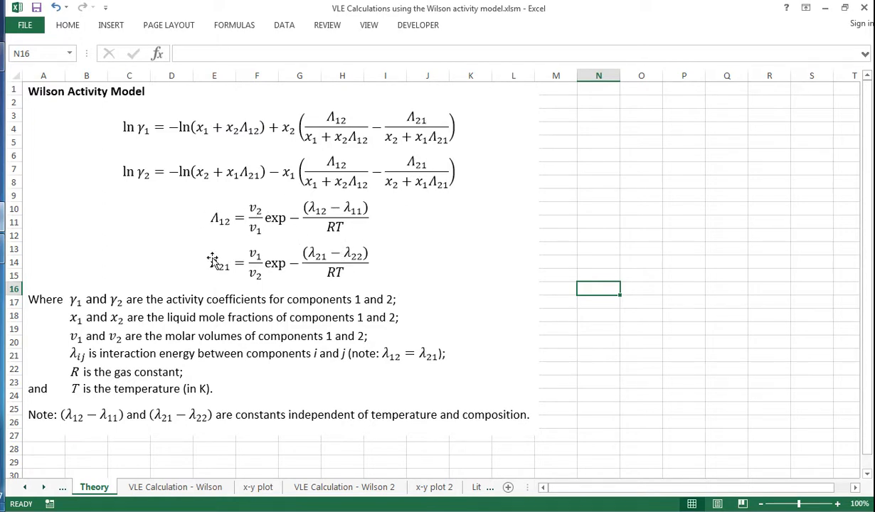
pyautogui.moveTo(225, 227)
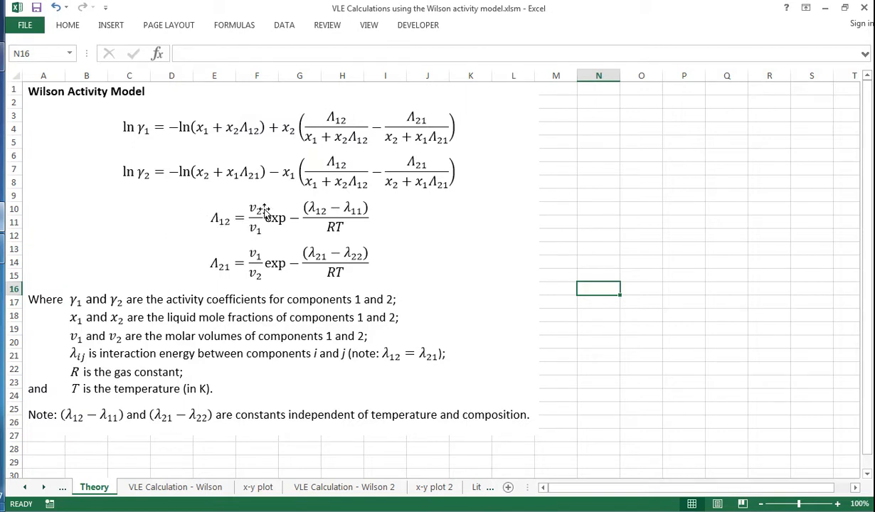
pyautogui.moveTo(263, 240)
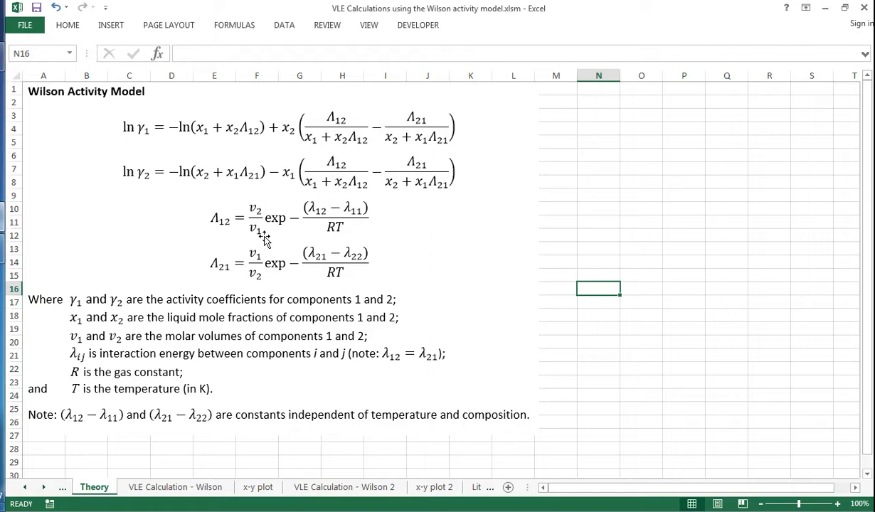
pyautogui.moveTo(270, 234)
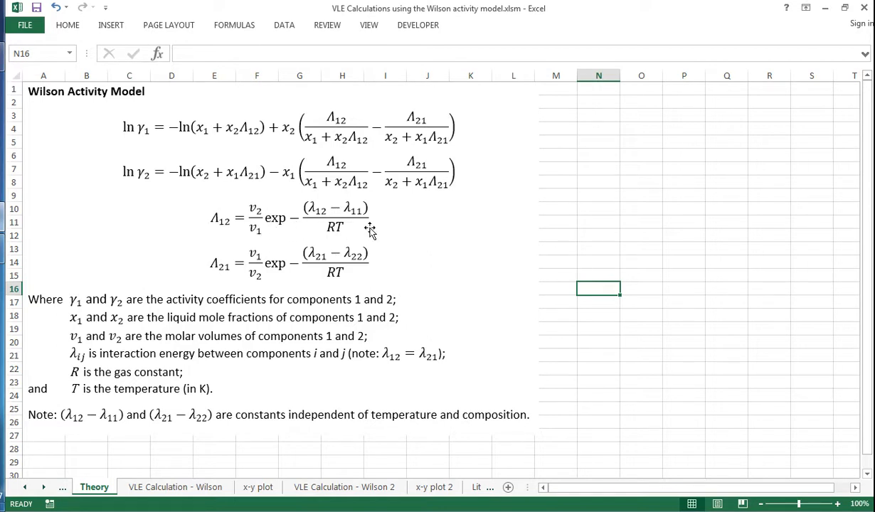
pyautogui.moveTo(310, 228)
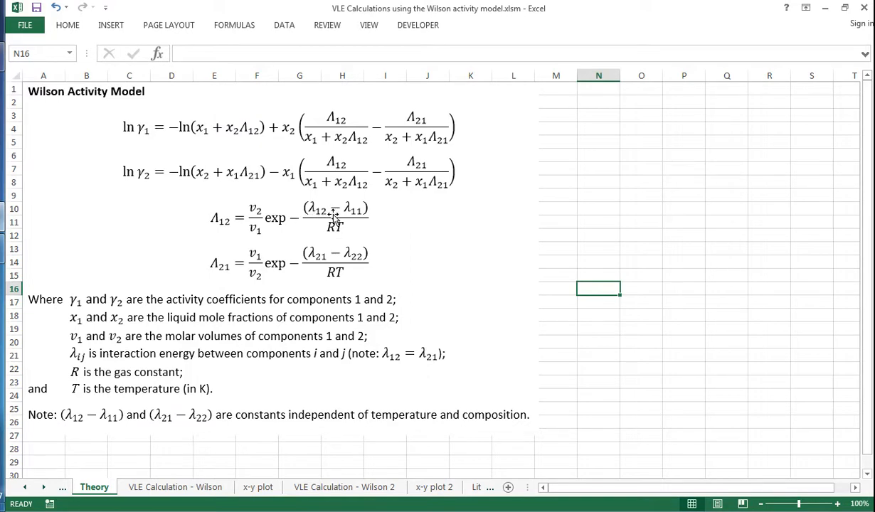
pyautogui.moveTo(344, 234)
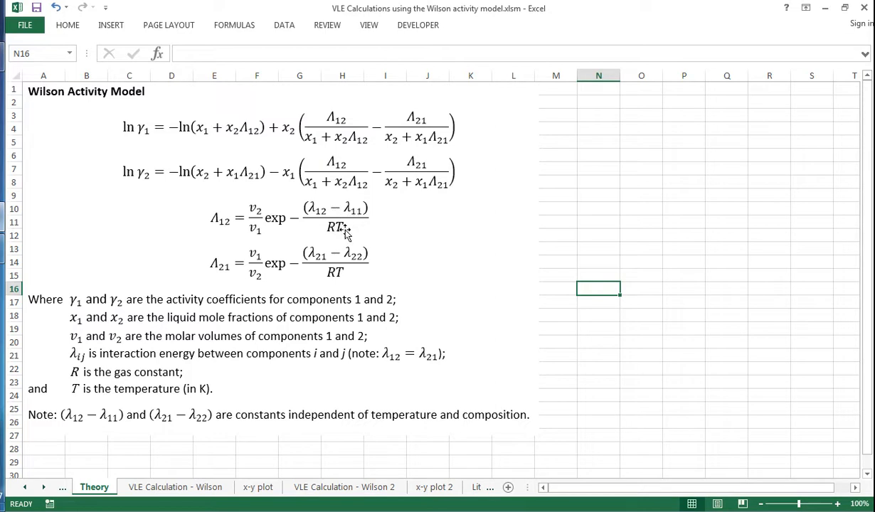
pyautogui.moveTo(334, 242)
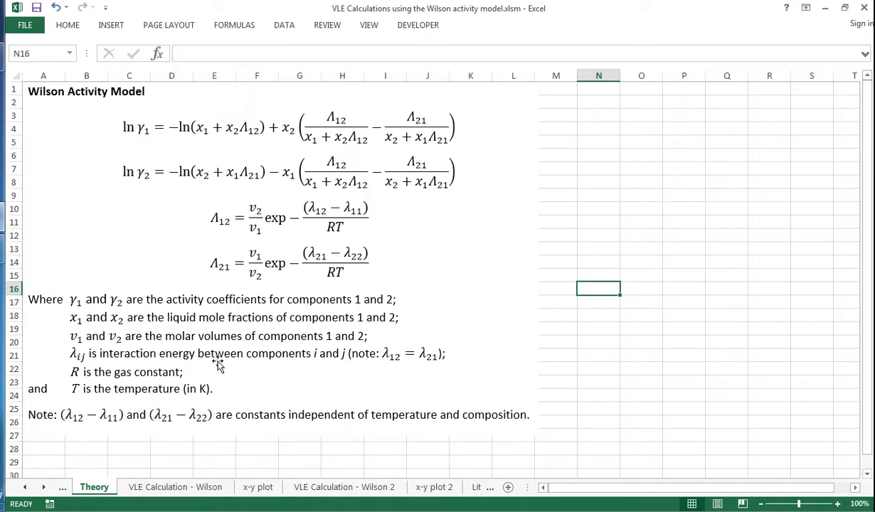
pyautogui.moveTo(369, 420)
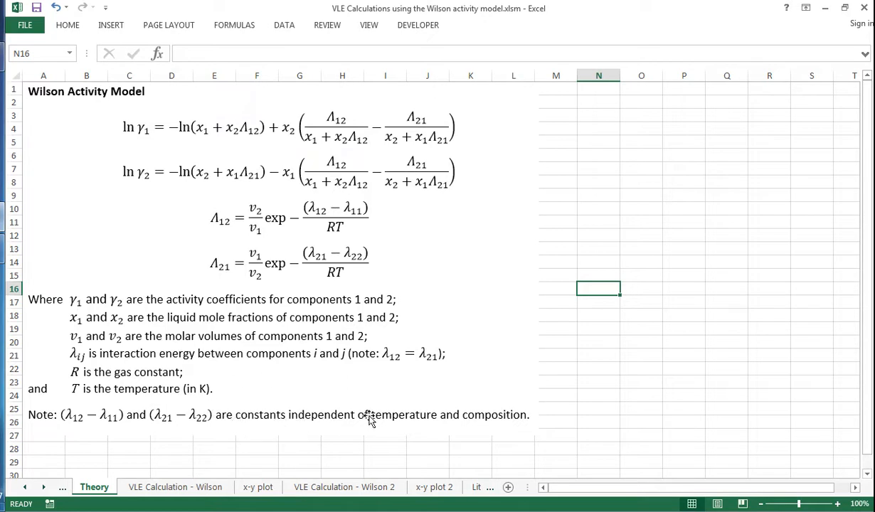
pyautogui.moveTo(495, 417)
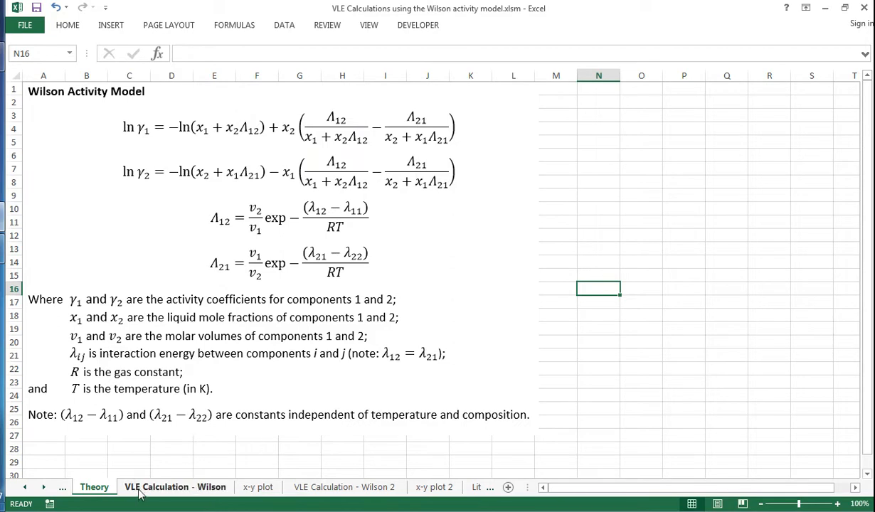
pyautogui.click(173, 486)
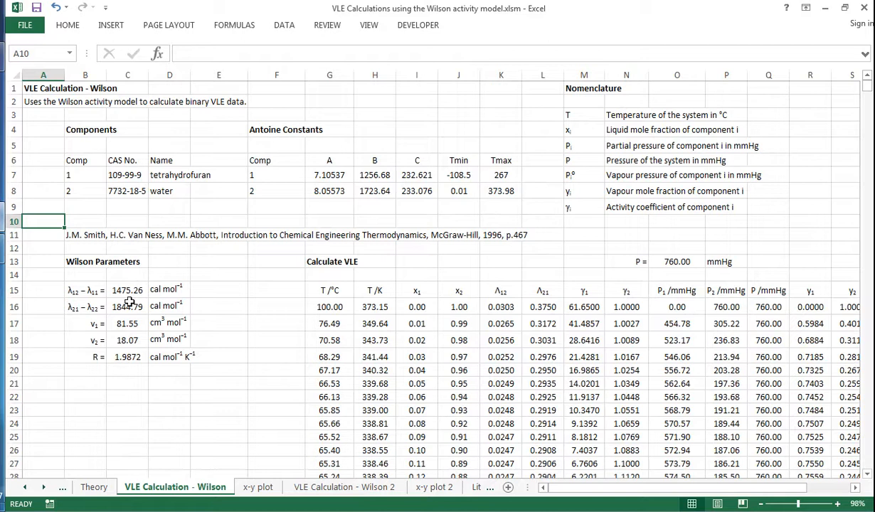
pyautogui.click(128, 307)
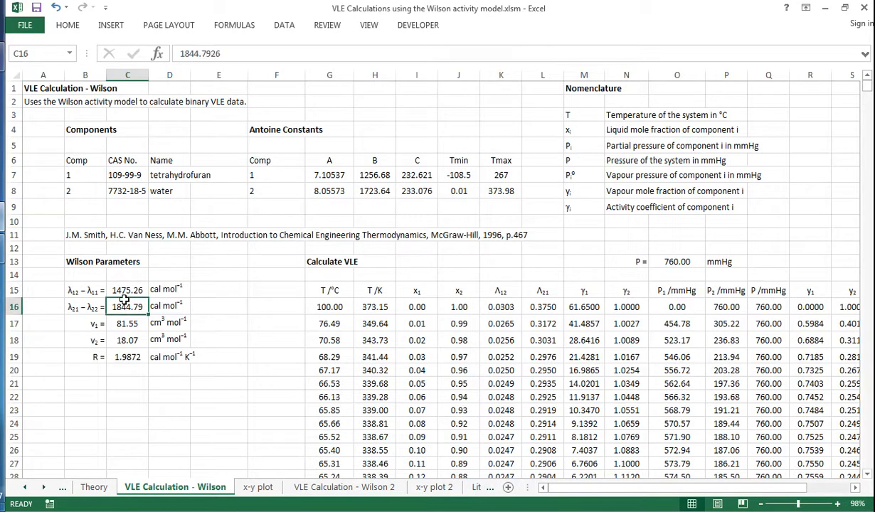
pyautogui.click(128, 290)
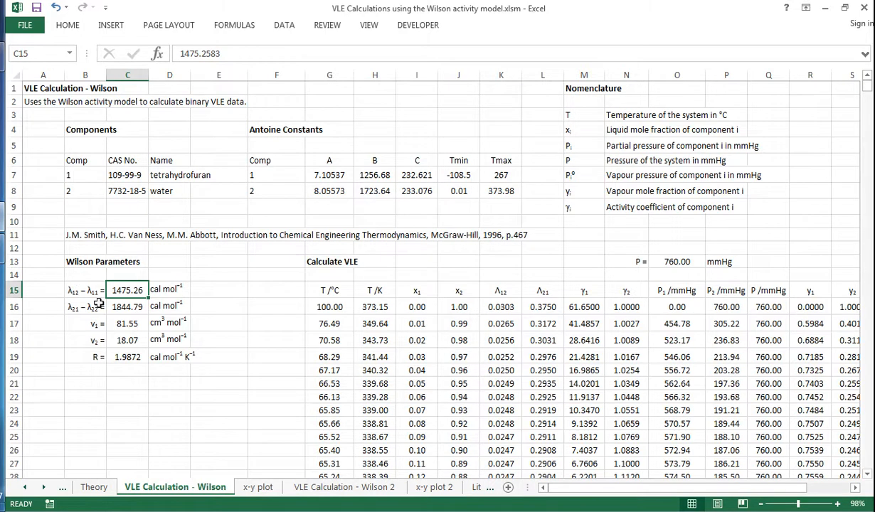
pyautogui.click(128, 324)
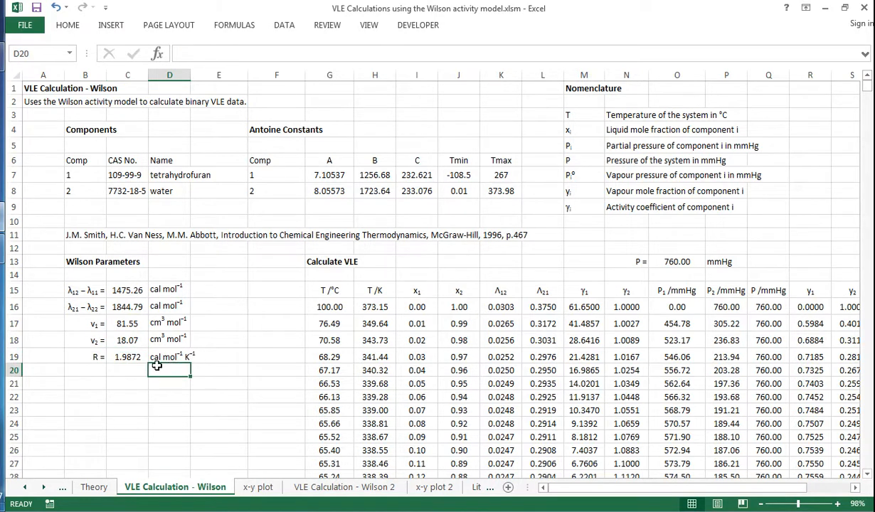
pyautogui.moveTo(196, 341)
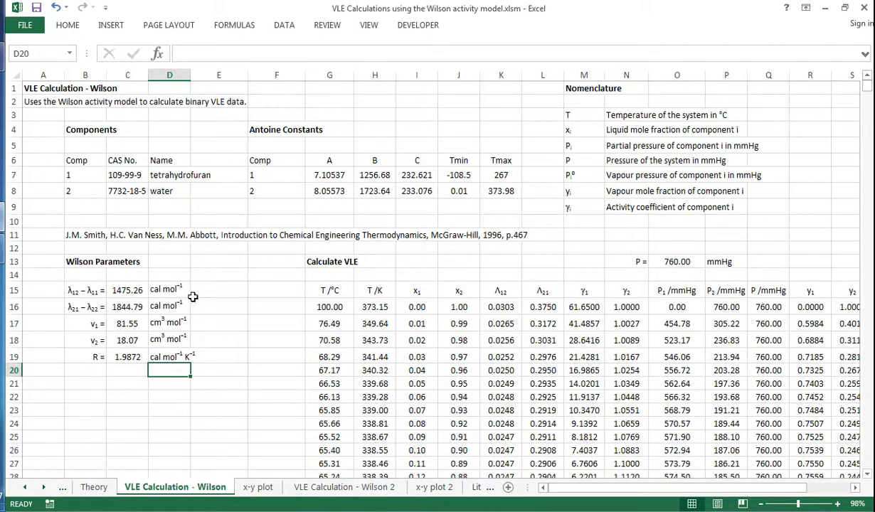
pyautogui.click(219, 289)
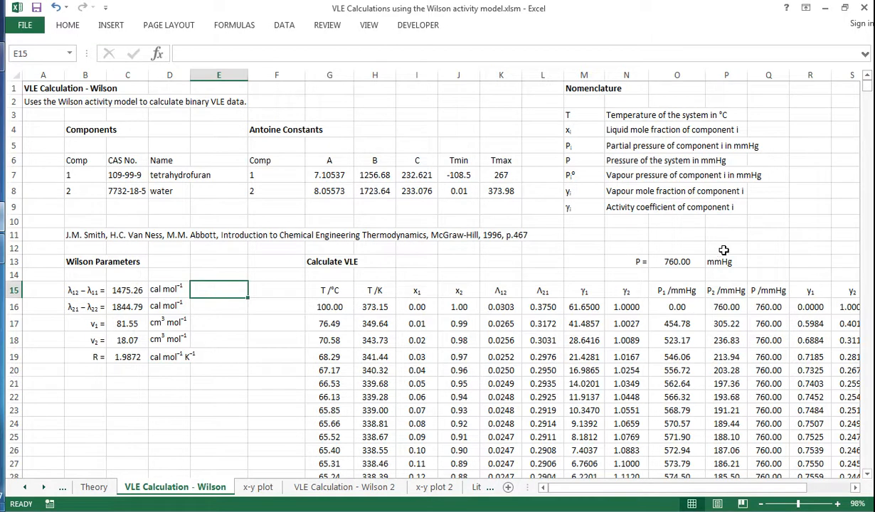
pyautogui.moveTo(387, 296)
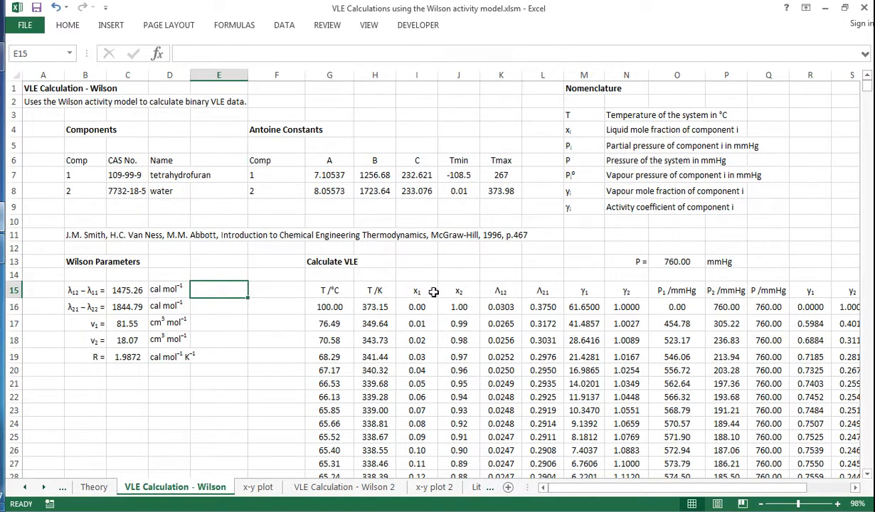
pyautogui.click(415, 307)
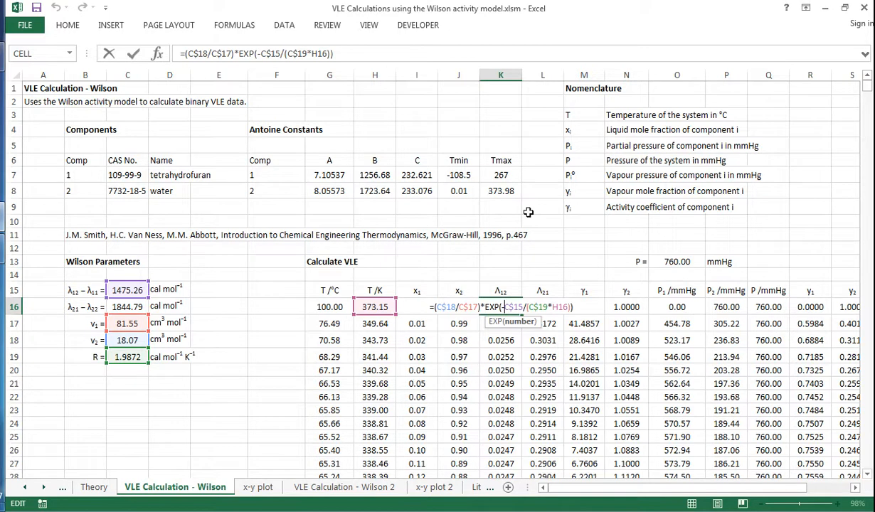
pyautogui.press('Return')
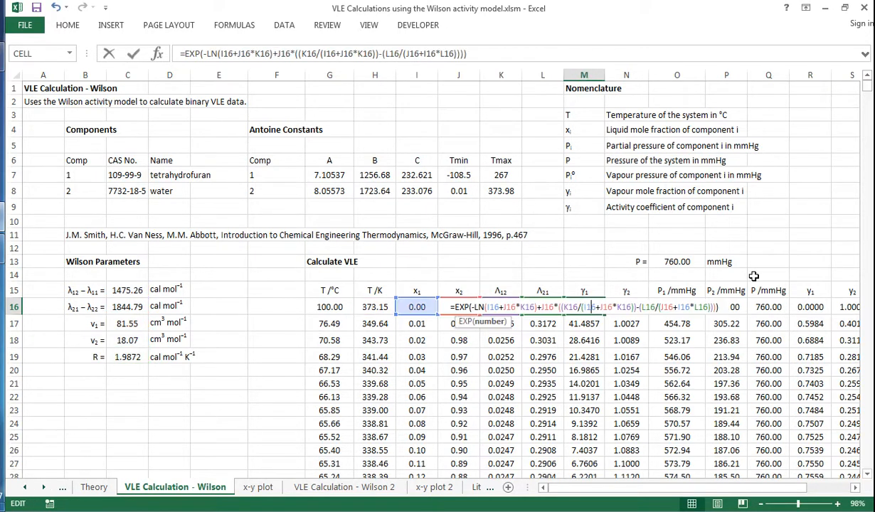
pyautogui.moveTo(729, 269)
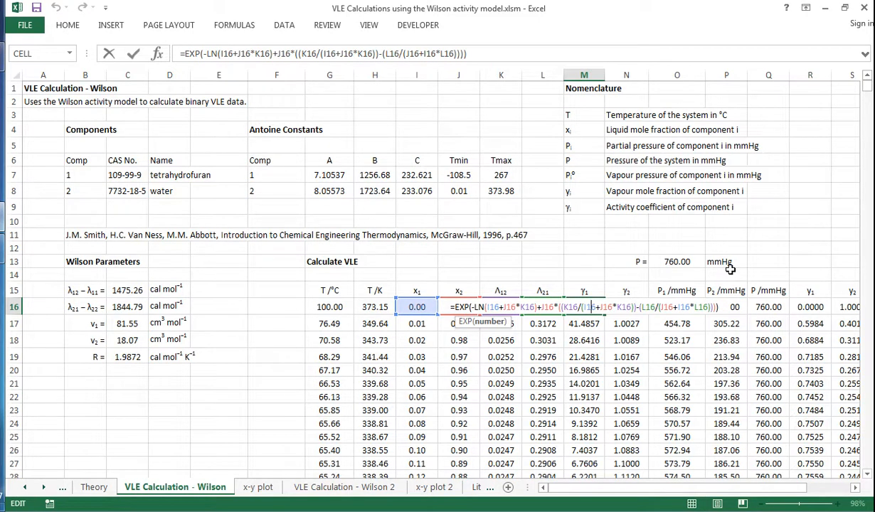
pyautogui.click(626, 307)
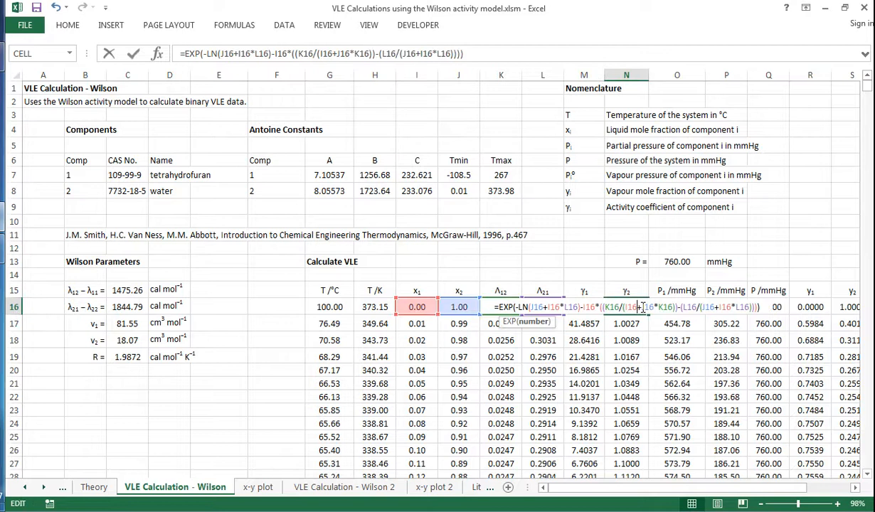
pyautogui.press('Return')
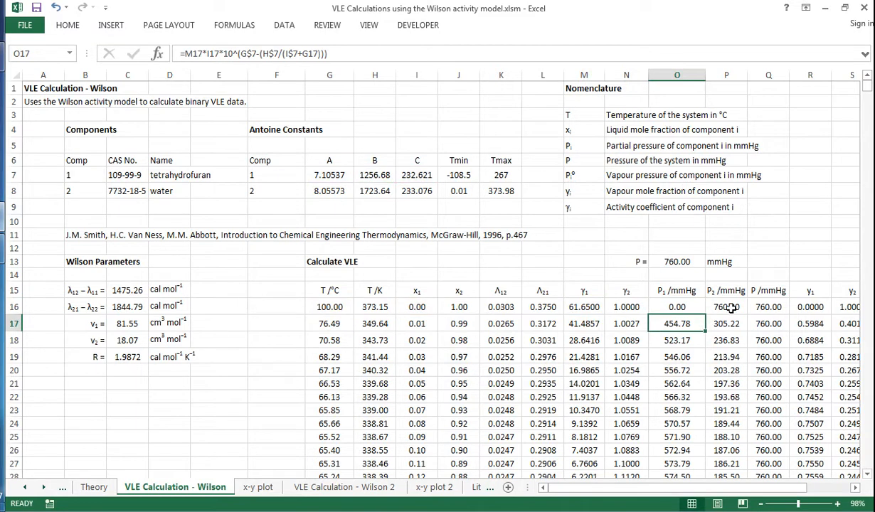
pyautogui.click(726, 308)
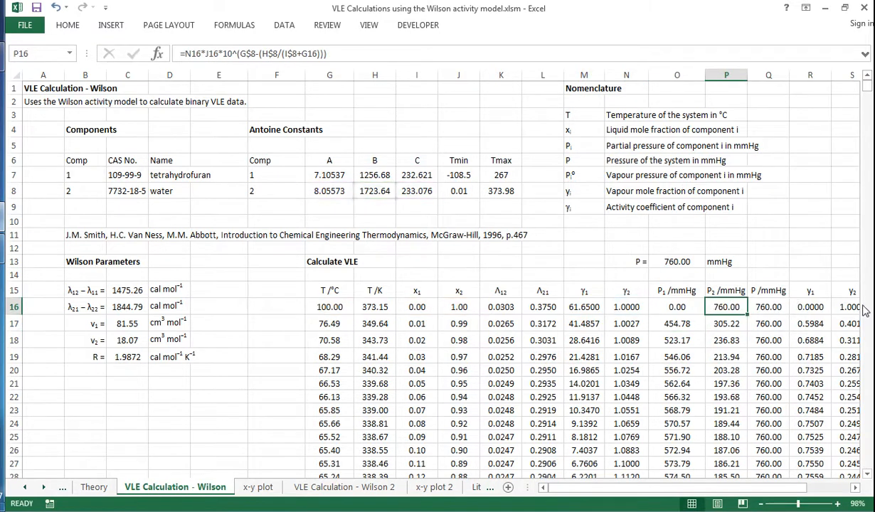
pyautogui.click(768, 308)
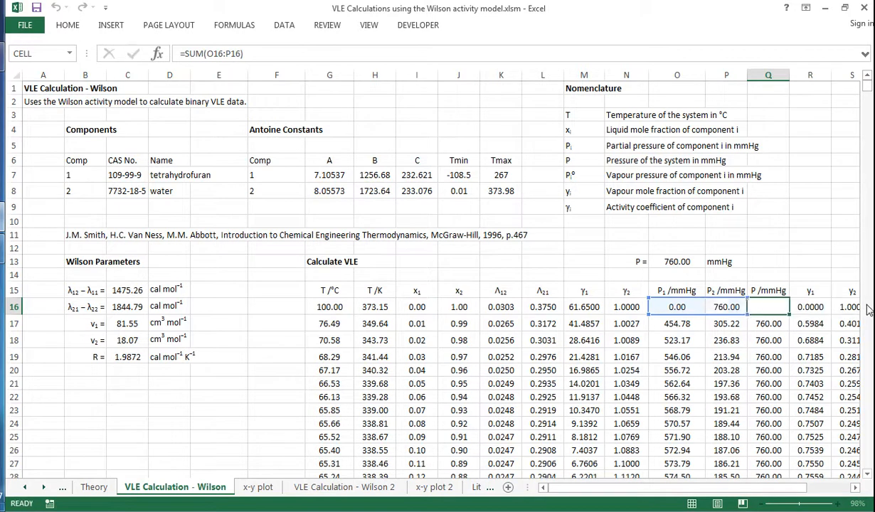
pyautogui.click(328, 307)
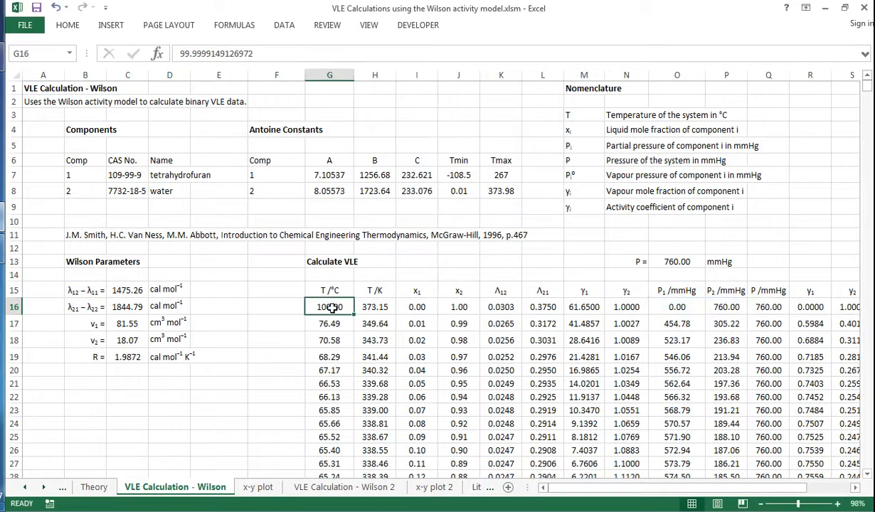
pyautogui.click(677, 262)
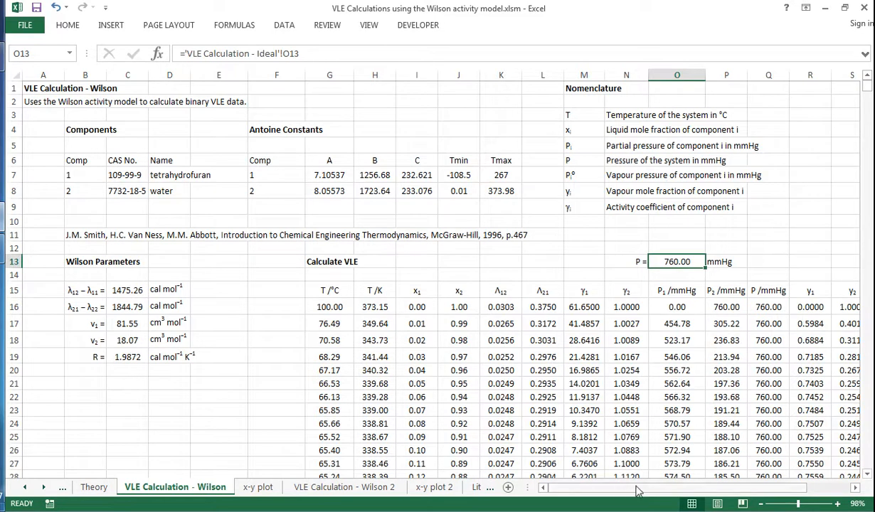
pyautogui.moveTo(376, 294)
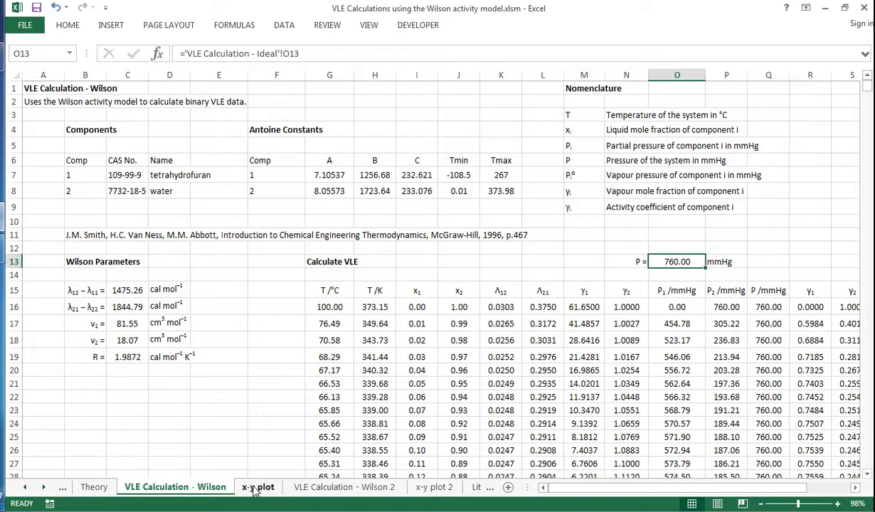
# Step: View the x–y comparison chart, then move on to the VLE Calculation – Wilson 2 sheet
pyautogui.click(258, 487)
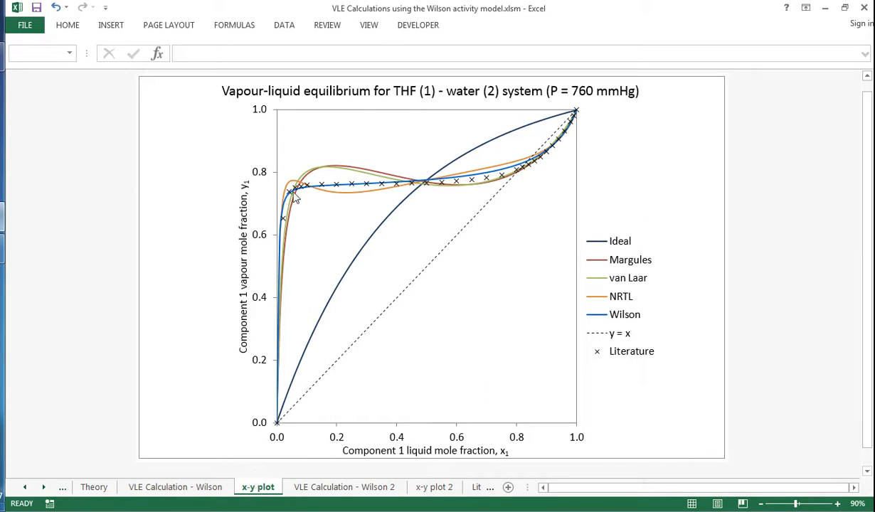
pyautogui.moveTo(541, 267)
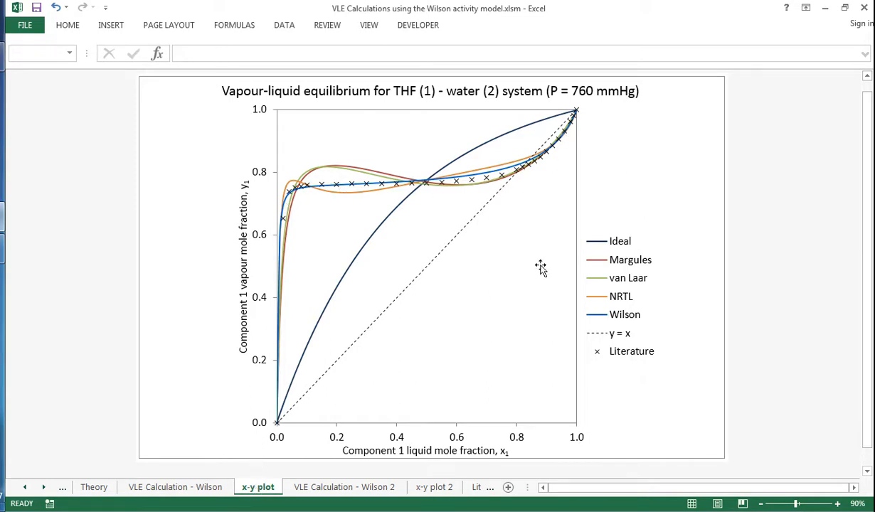
pyautogui.moveTo(603, 269)
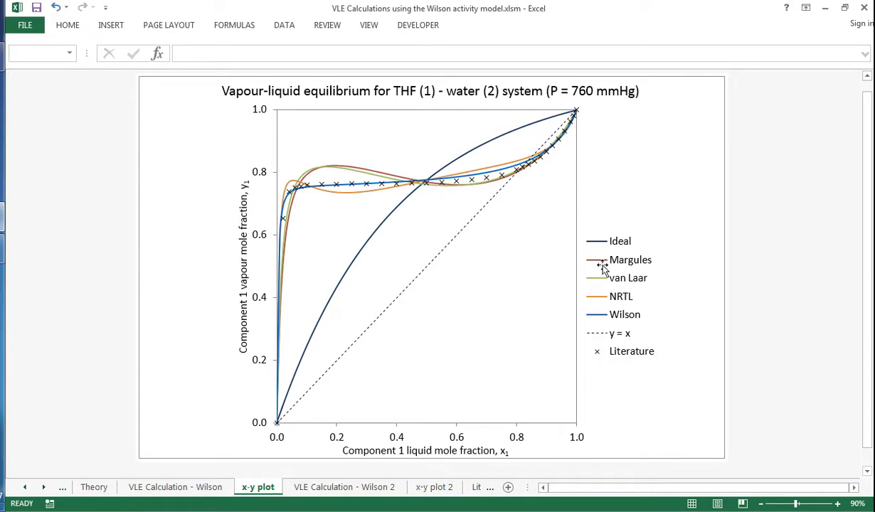
pyautogui.moveTo(616, 250)
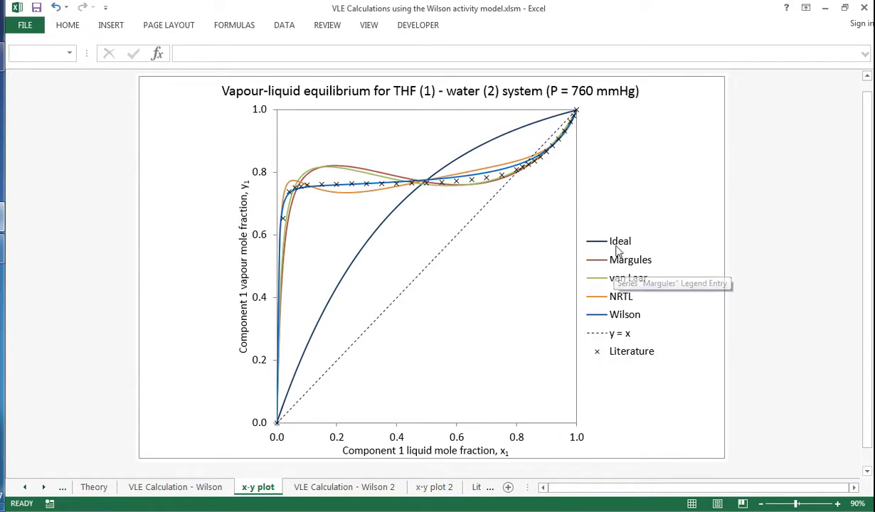
pyautogui.moveTo(558, 143)
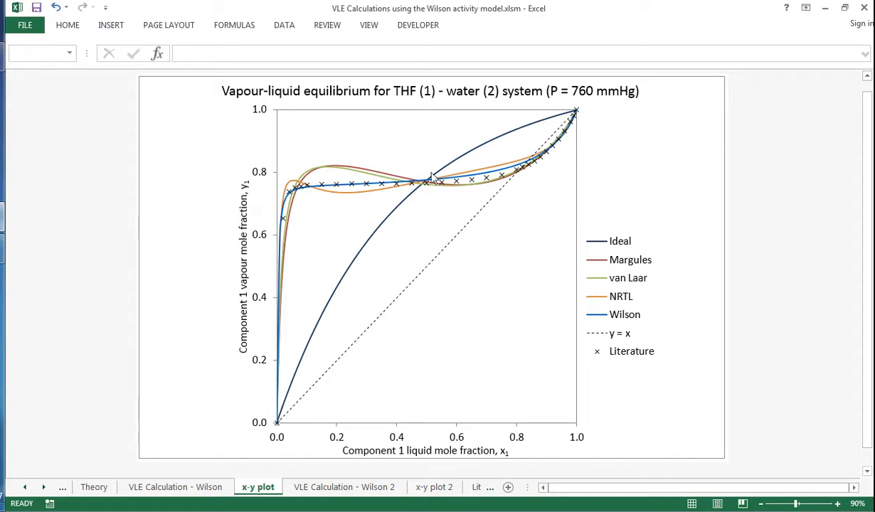
pyautogui.moveTo(639, 164)
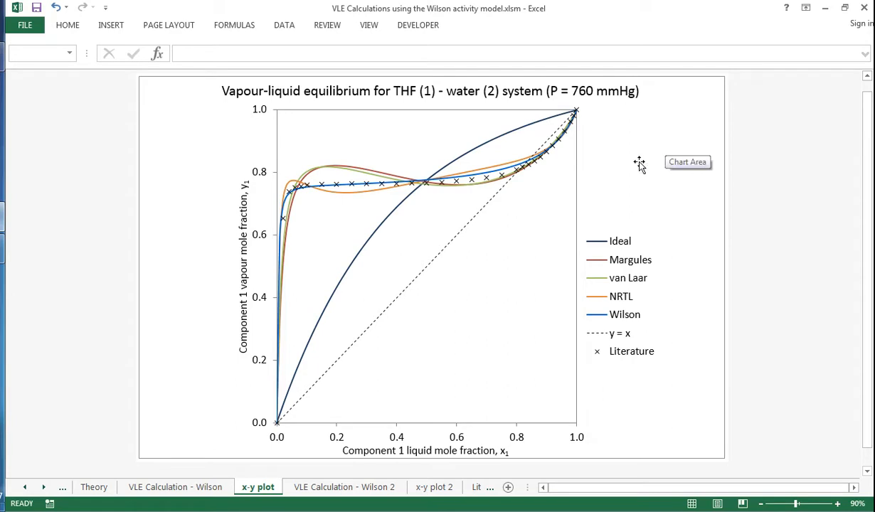
pyautogui.moveTo(440, 350)
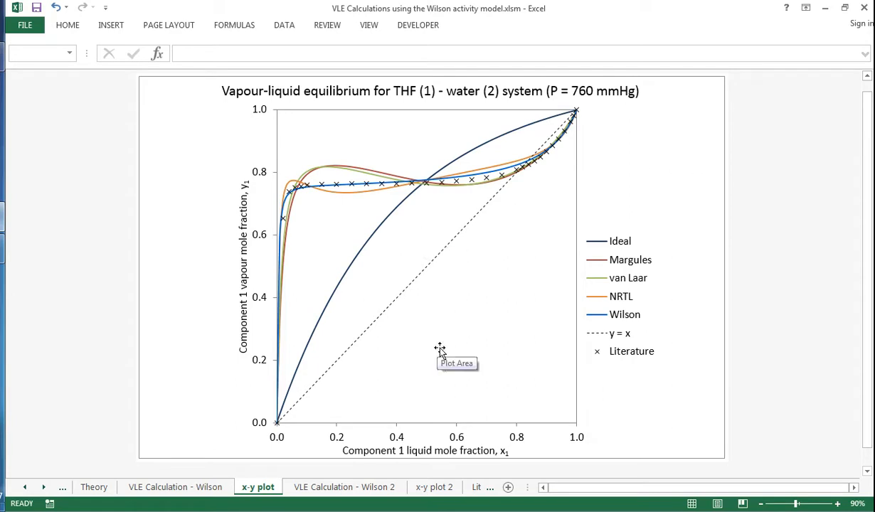
pyautogui.click(345, 487)
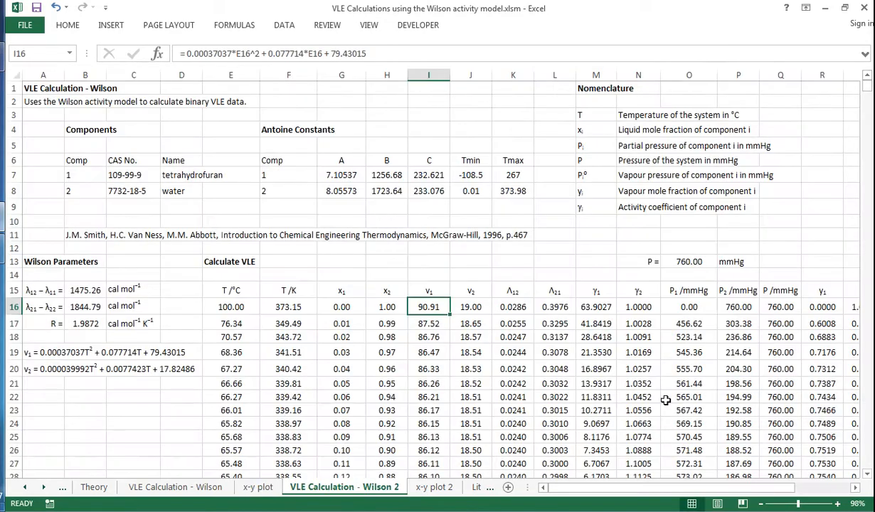
pyautogui.click(387, 262)
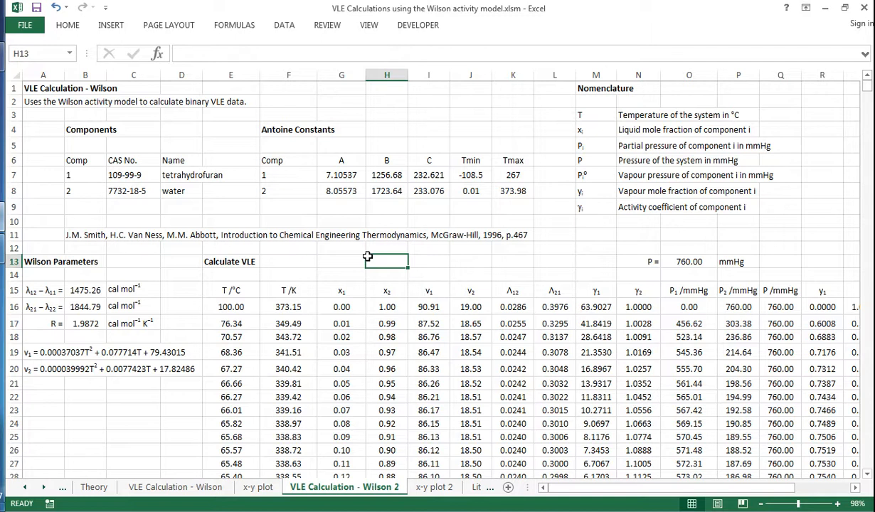
pyautogui.moveTo(339, 247)
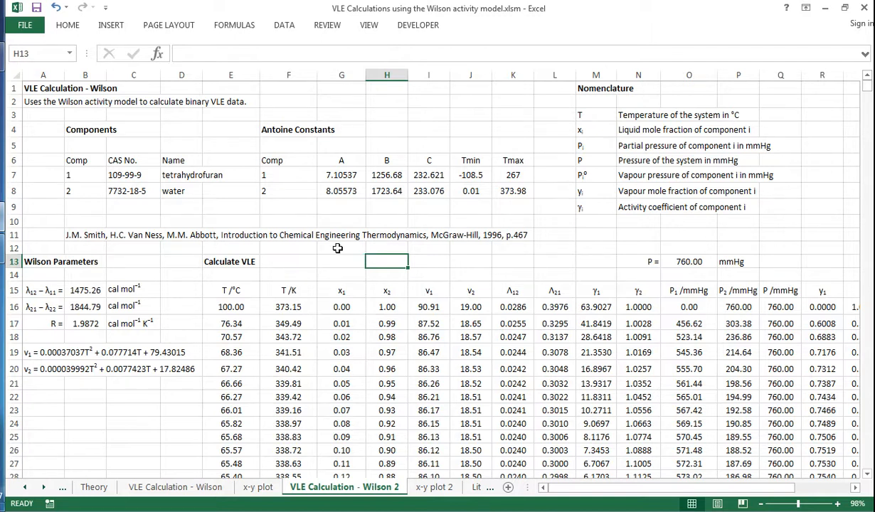
pyautogui.moveTo(226, 213)
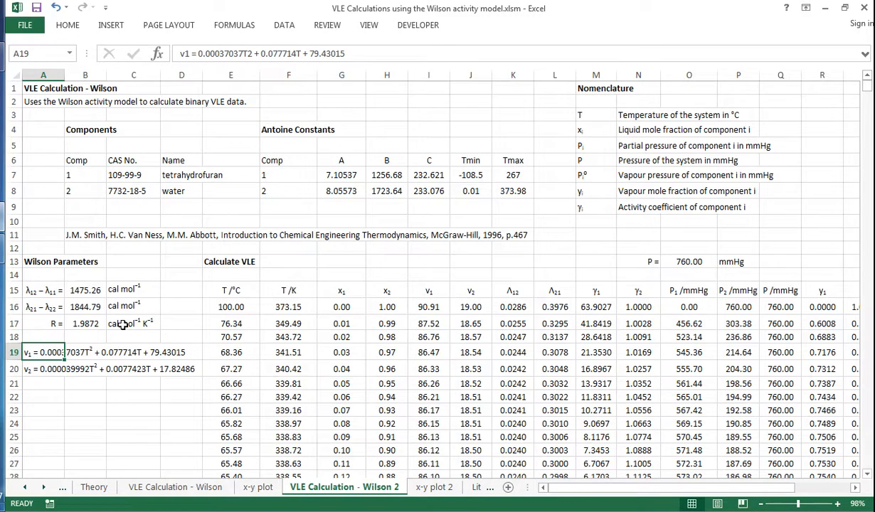
pyautogui.click(469, 308)
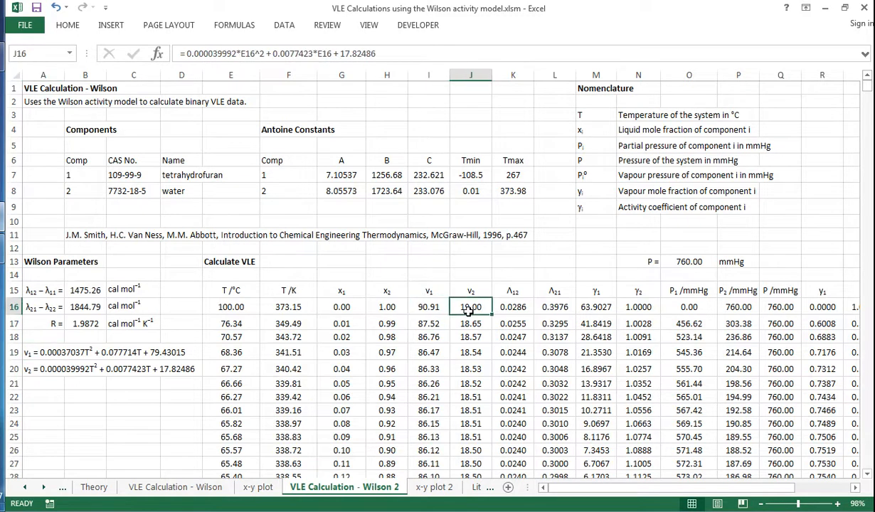
pyautogui.click(428, 307)
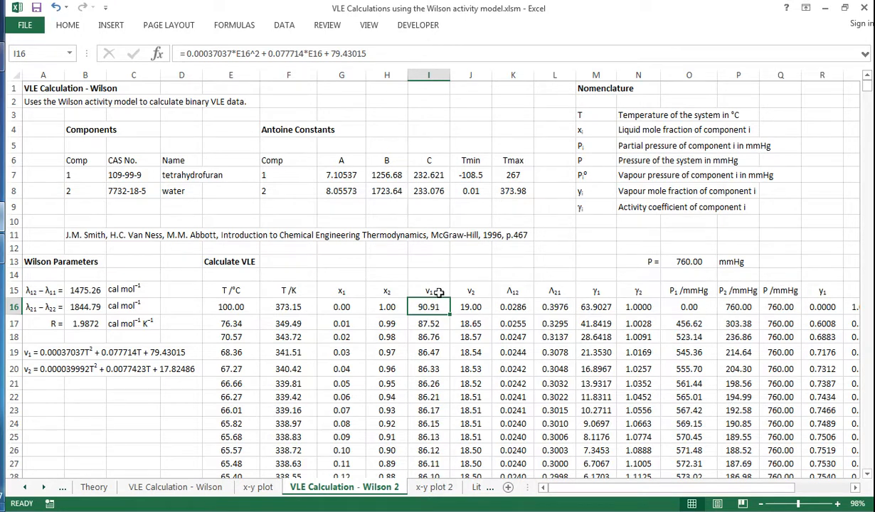
# Step: Show the x-y plot 2 chart overlaying Wilson and Wilson 2 curves on the literature data
pyautogui.click(433, 486)
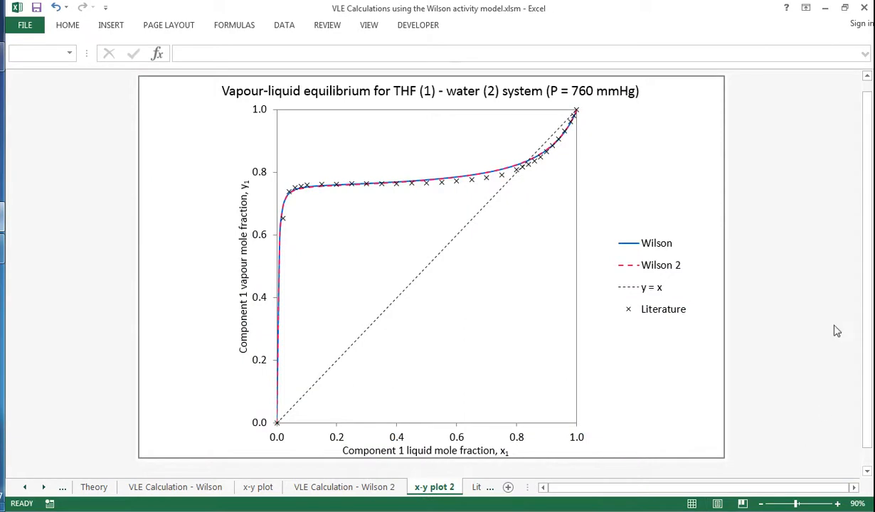
pyautogui.moveTo(589, 165)
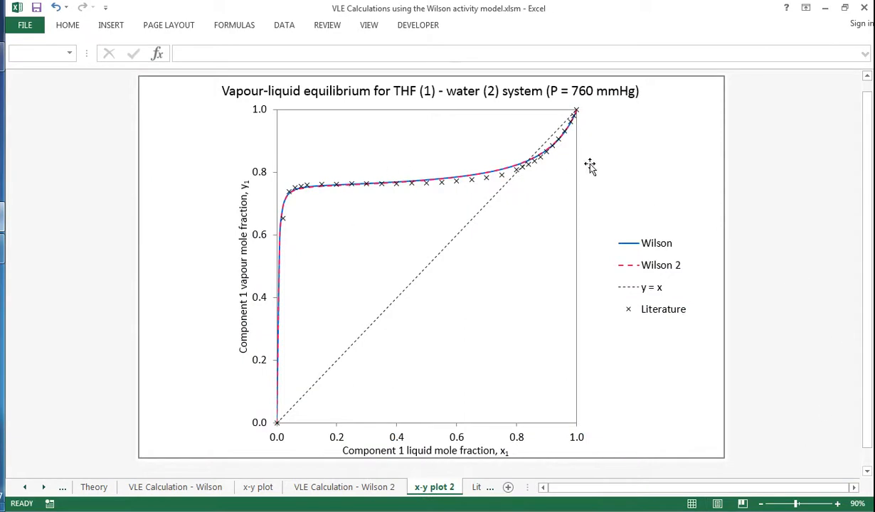
pyautogui.moveTo(547, 155)
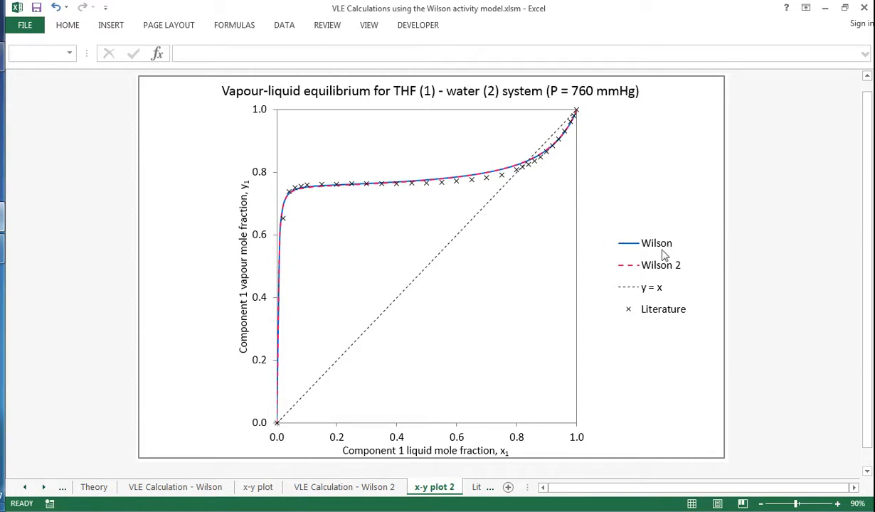
pyautogui.moveTo(667, 270)
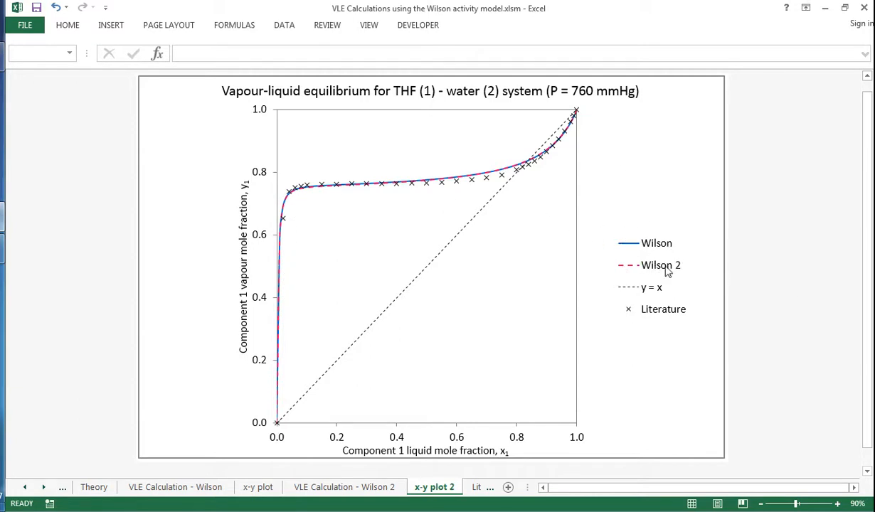
pyautogui.moveTo(651, 282)
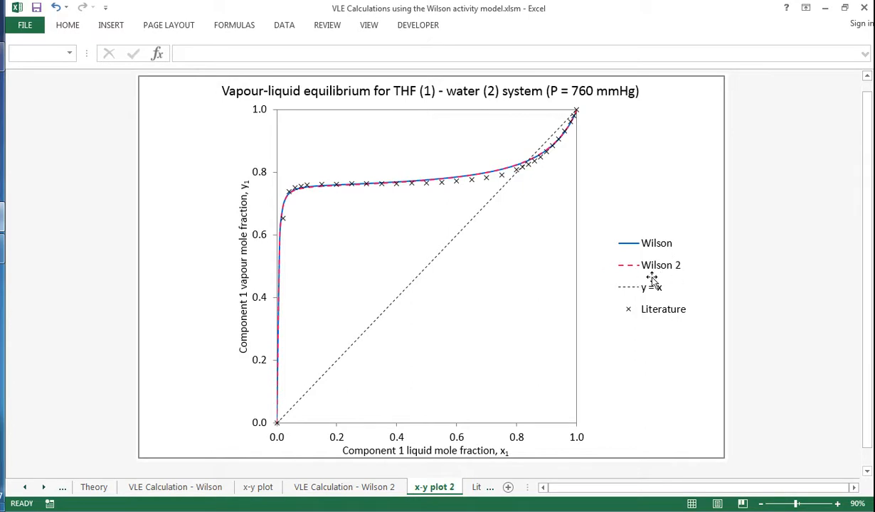
pyautogui.moveTo(441, 193)
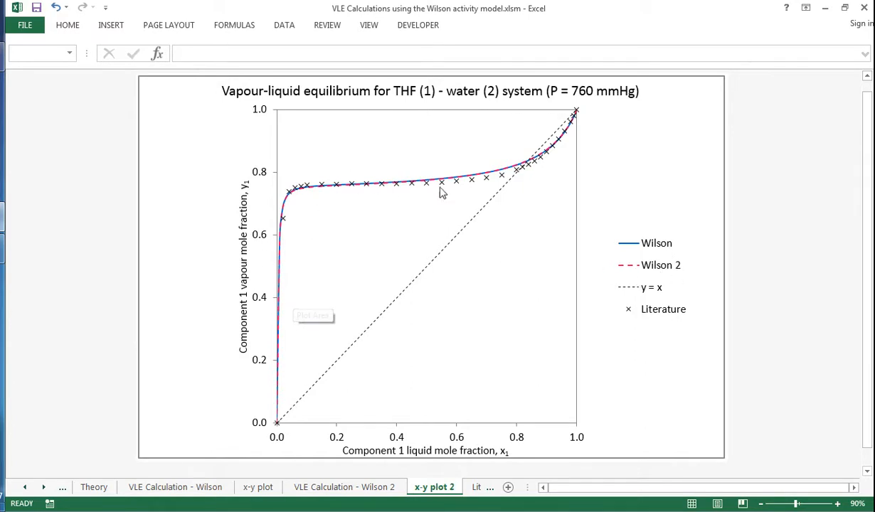
pyautogui.moveTo(283, 332)
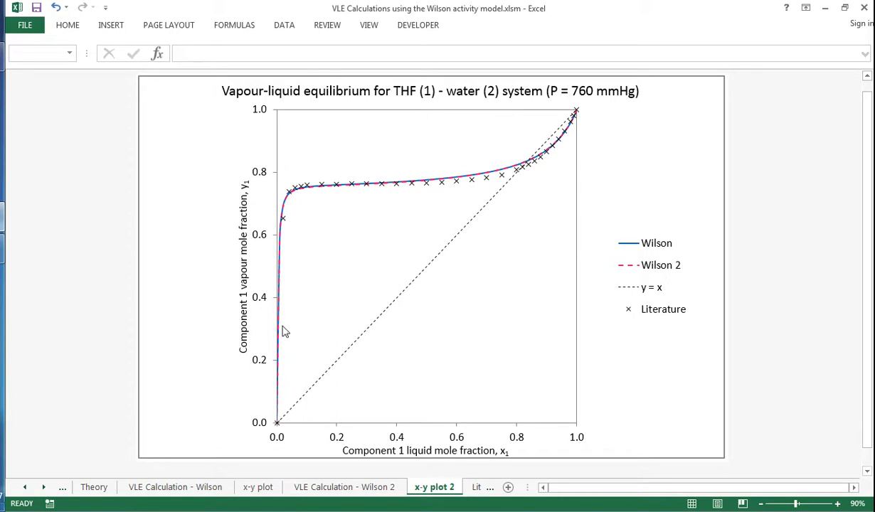
pyautogui.moveTo(671, 162)
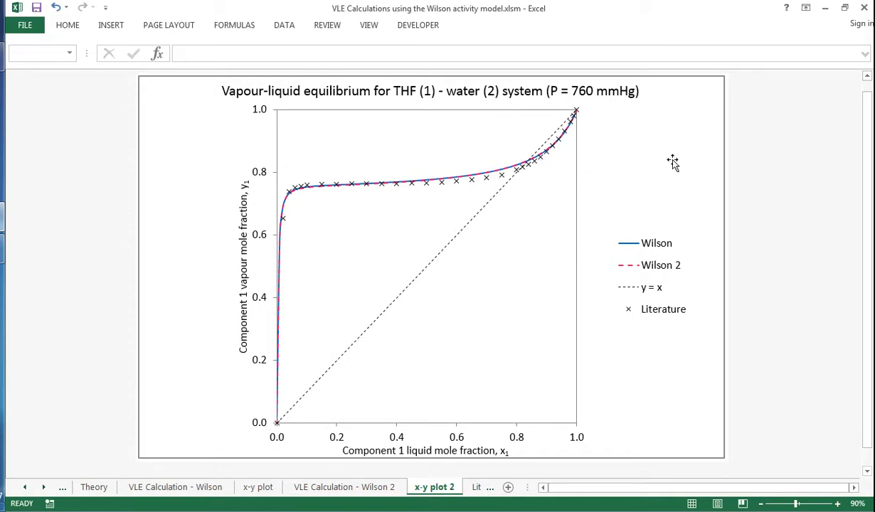
# Step: Review the Literature Data sheet and check the THF density source link cells
pyautogui.click(339, 486)
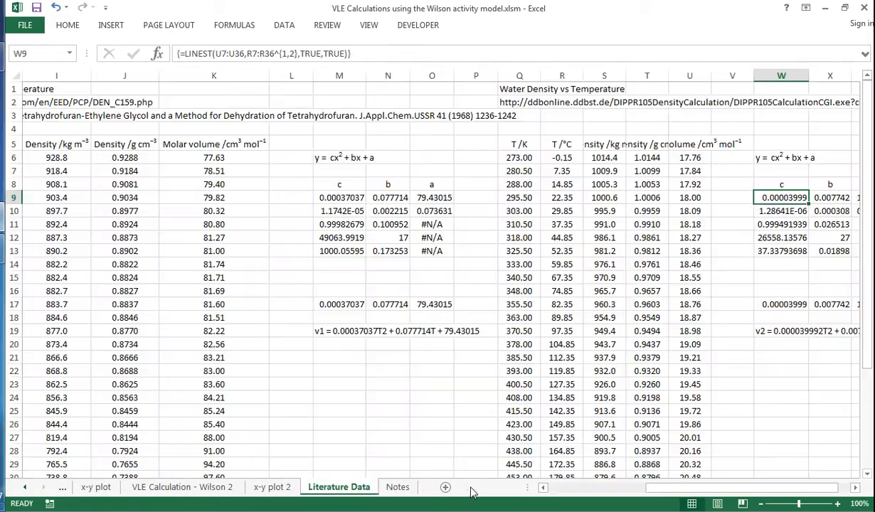
pyautogui.moveTo(484, 440)
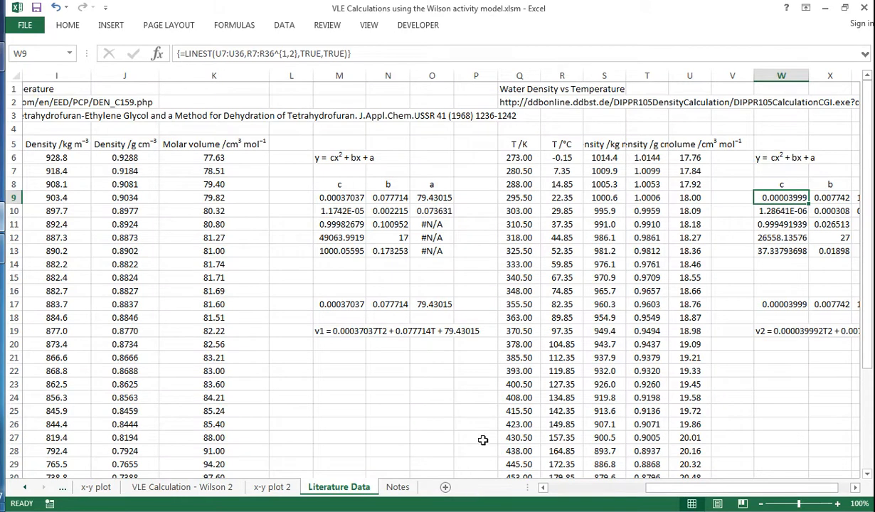
pyautogui.hscroll(-3)
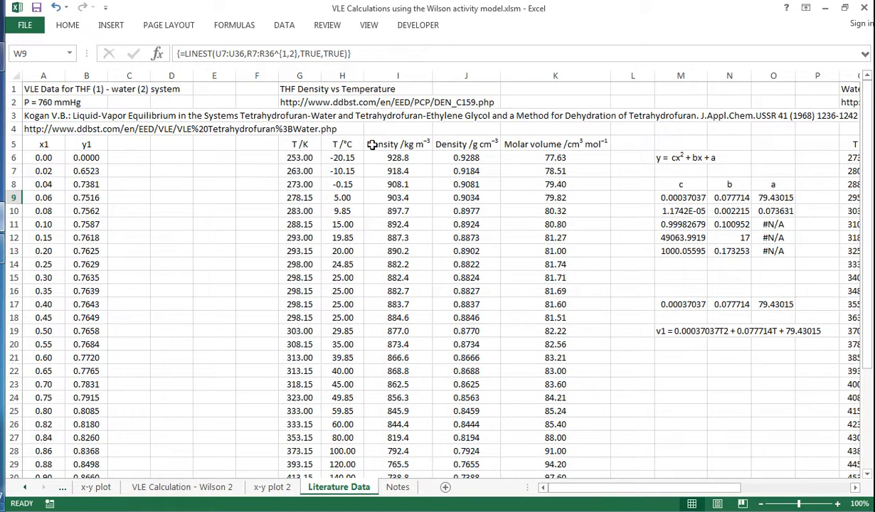
pyautogui.moveTo(518, 194)
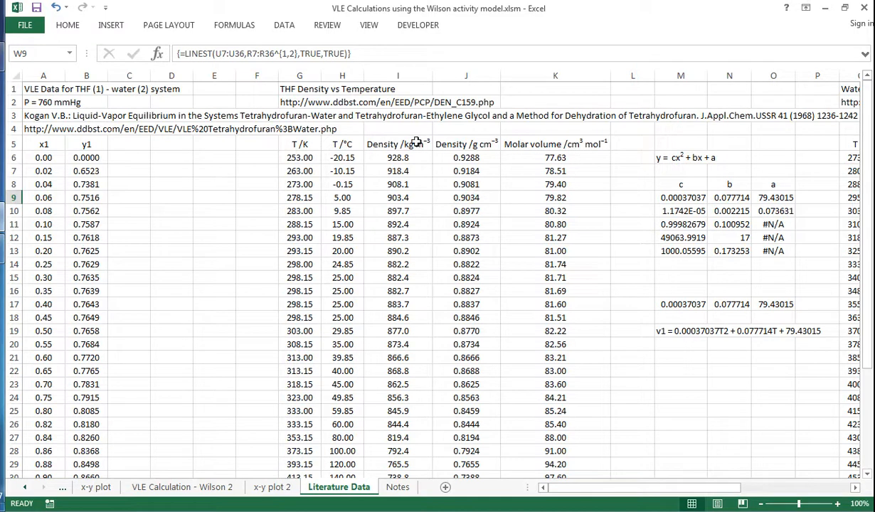
pyautogui.click(299, 102)
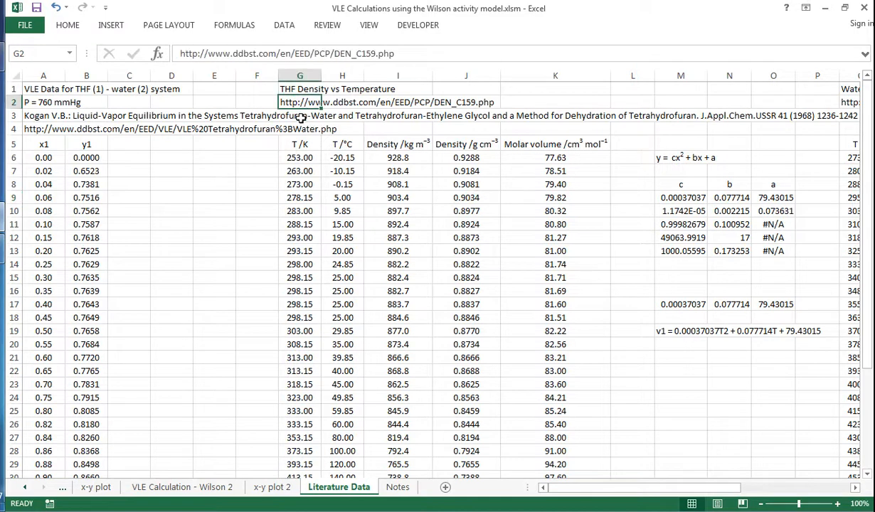
pyautogui.click(298, 116)
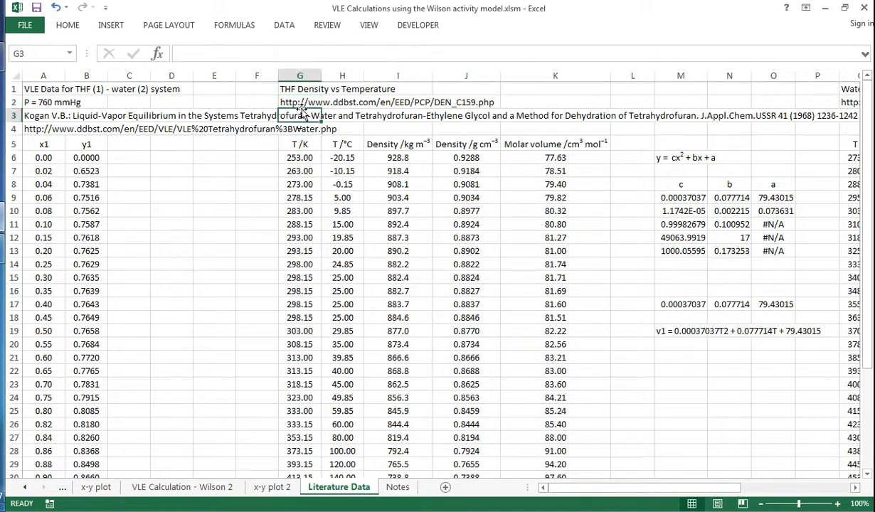
pyautogui.click(298, 102)
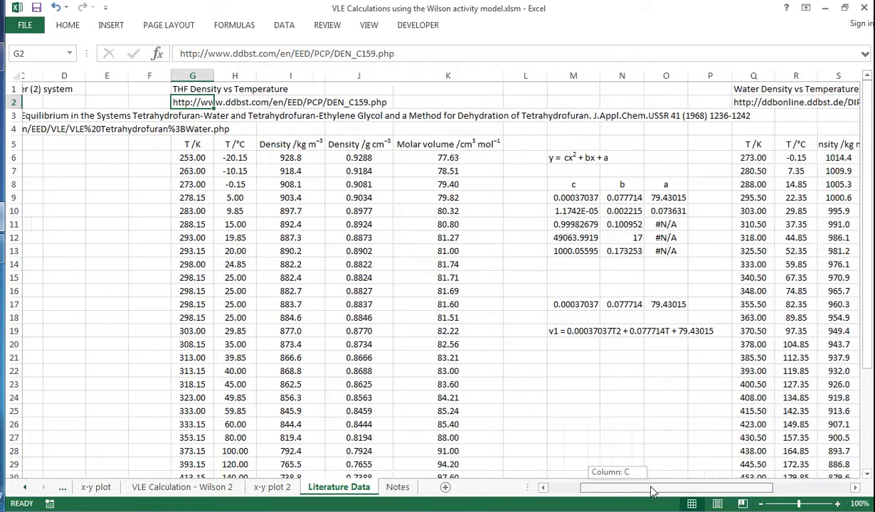
# Step: Inspect the LINEST fit for THF molar volume, then show the Notes on the Wilson model
pyautogui.hscroll(3)
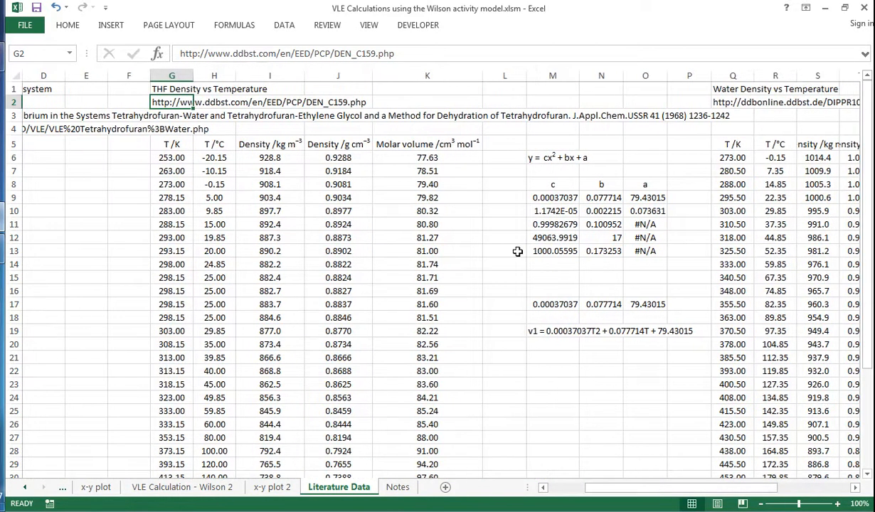
pyautogui.click(552, 330)
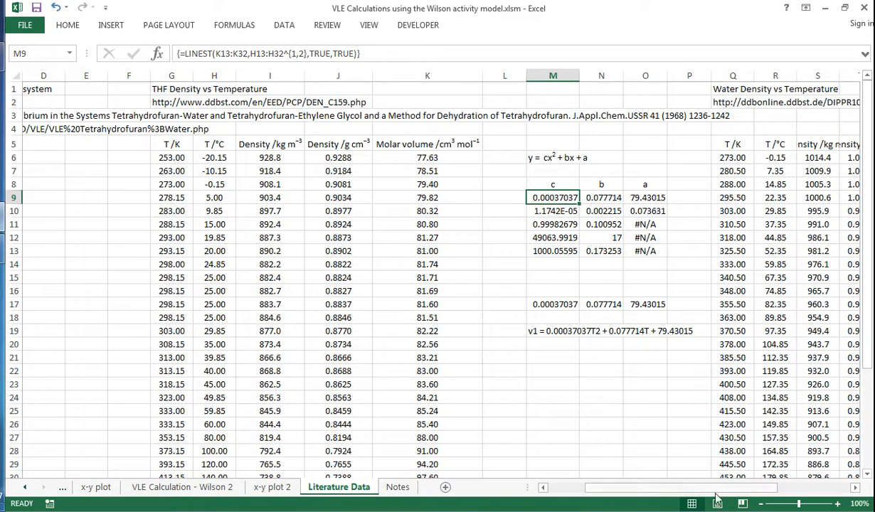
pyautogui.hscroll(3)
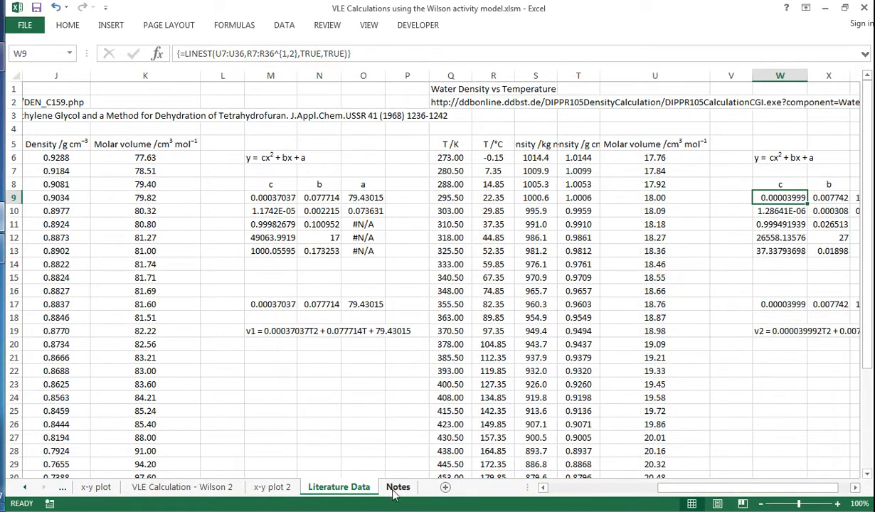
pyautogui.click(399, 486)
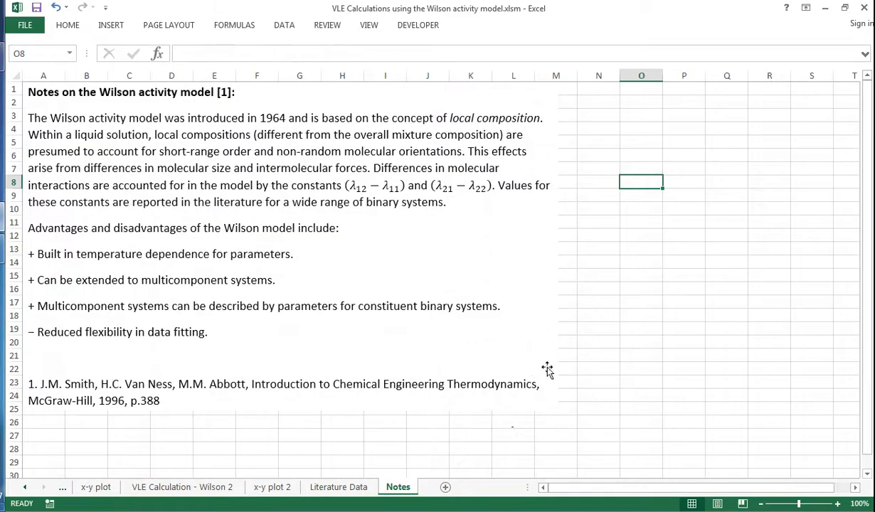